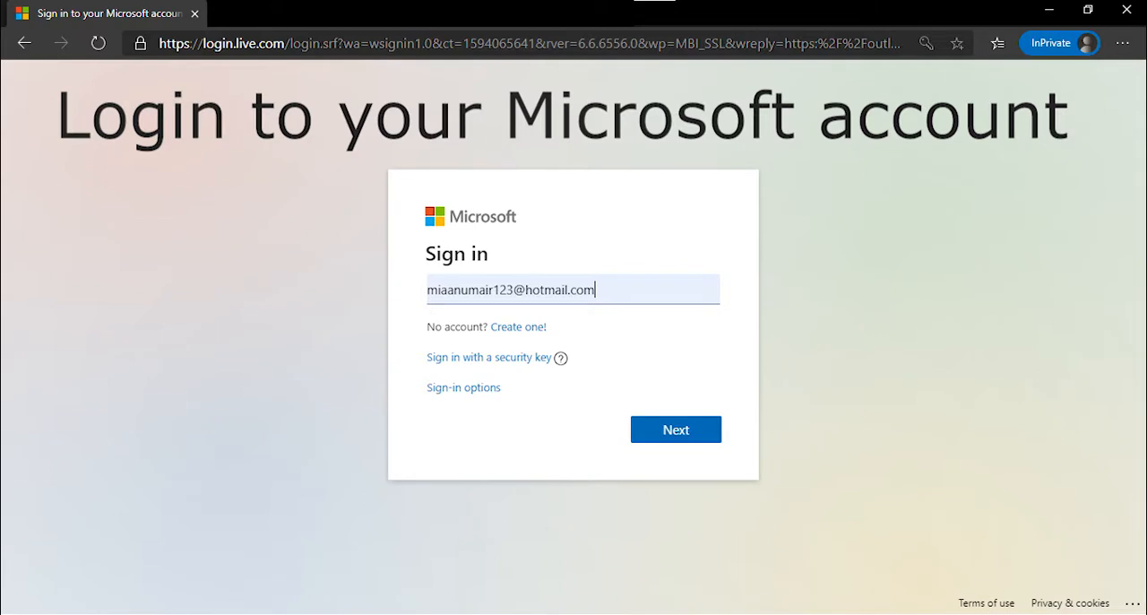
Step: Submit the entered email on the Microsoft sign-in page to continue signing in
left_click(676, 430)
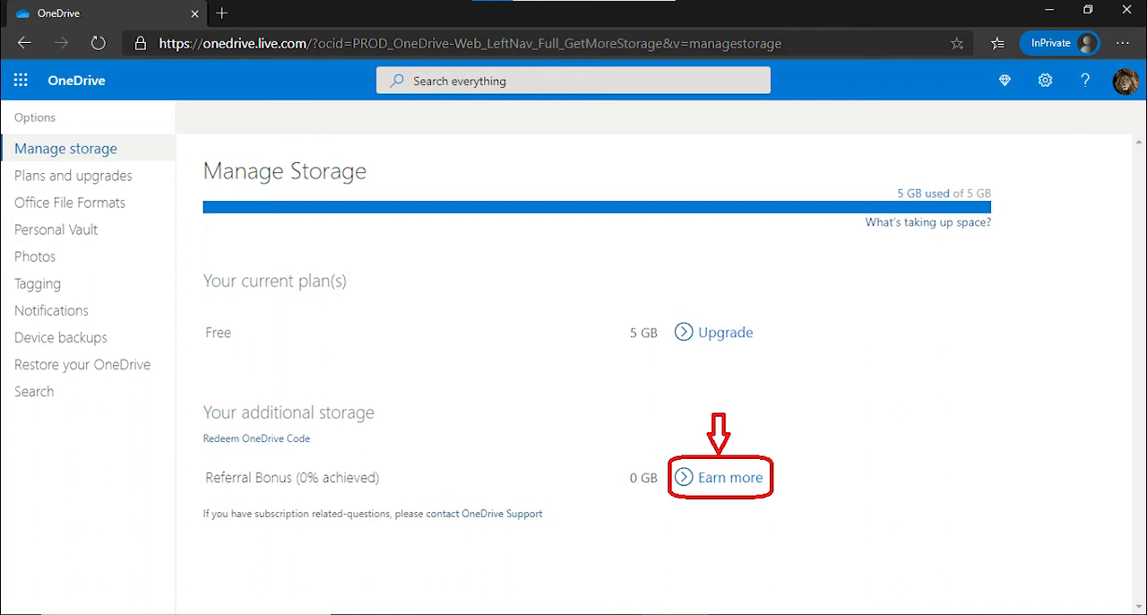
Step: Open the Invite Friends dialog from Earn more beside Referral Bonus on Manage Storage
left_click(719, 477)
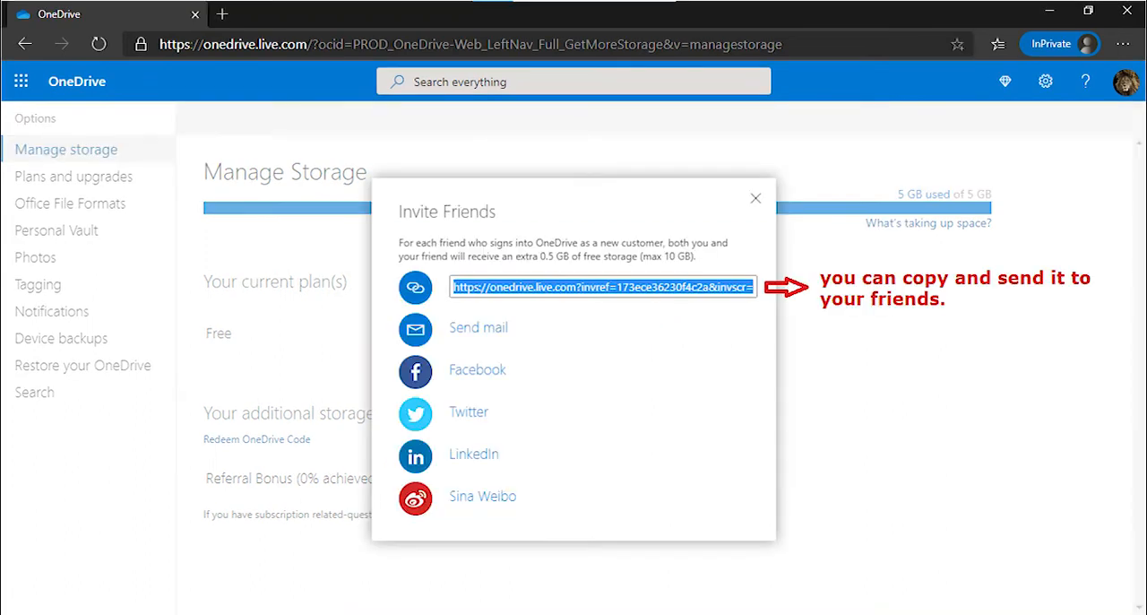